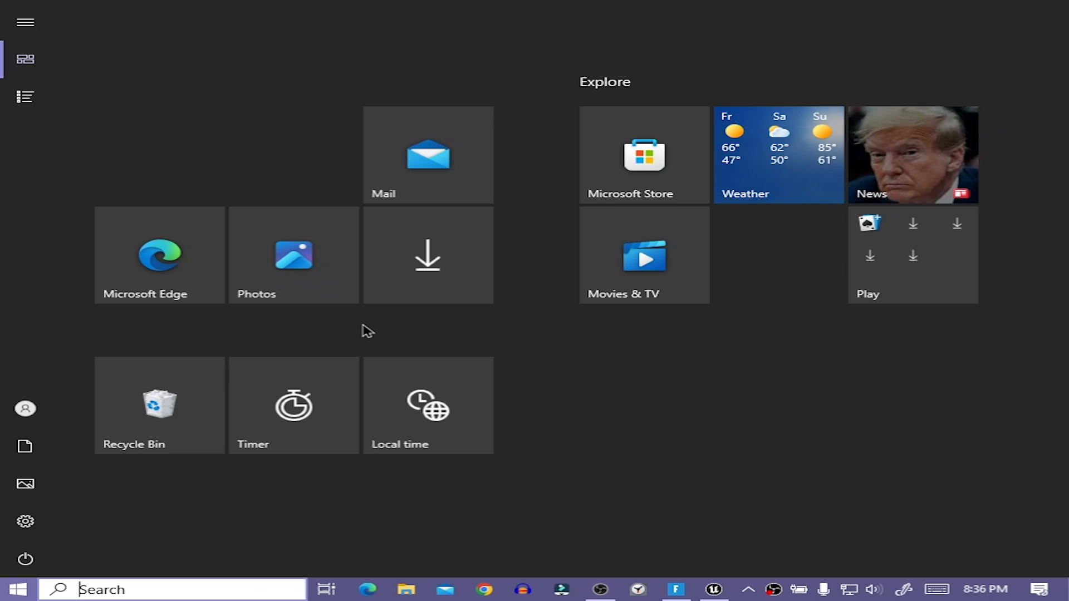
# - Run %localappdata%/FortniteGame/Saved/Config/WindowsClient to open Fortnite's WindowsClient config folder
pyautogui.click(678, 589)
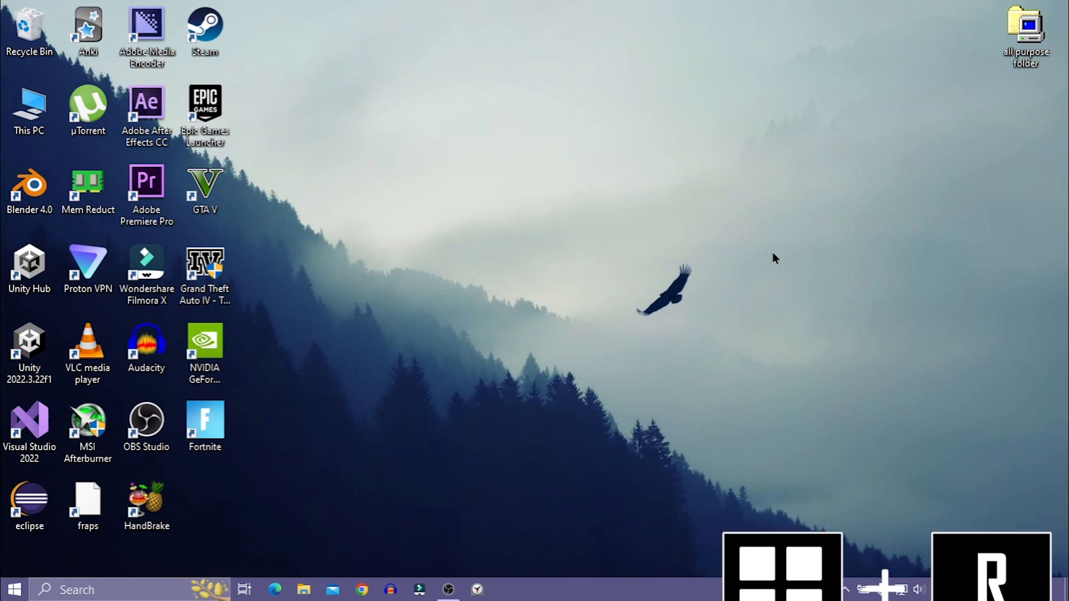
pyautogui.press('Win+r')
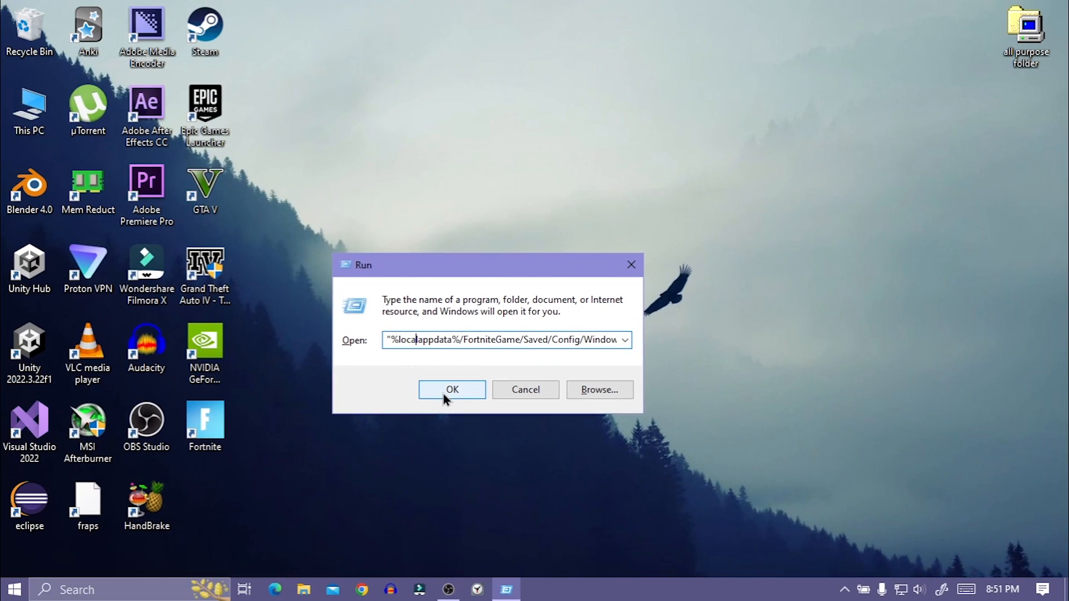
pyautogui.click(452, 389)
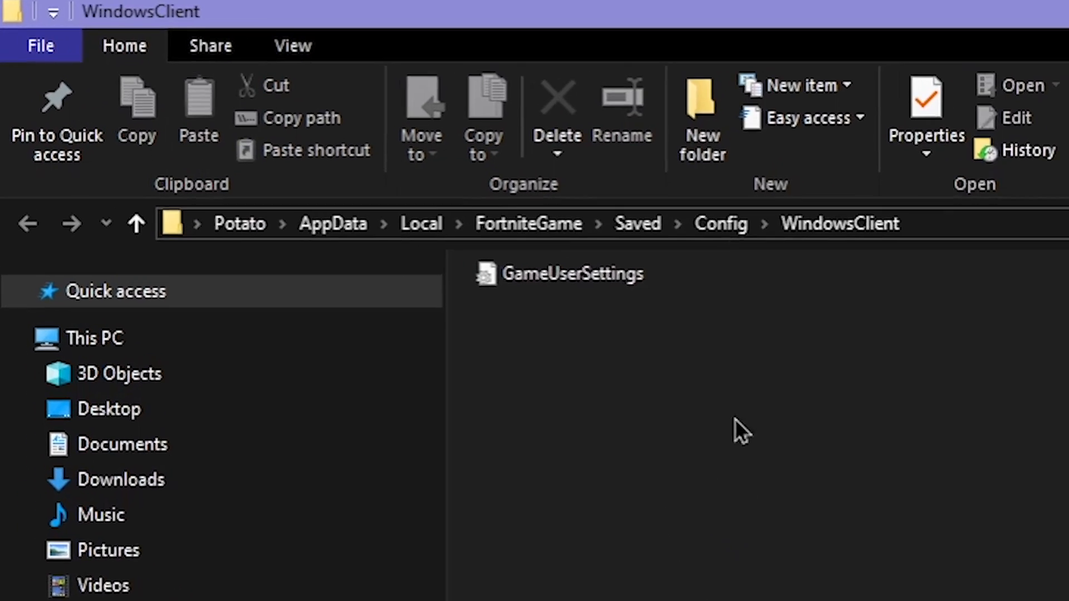
# - Delete all contents of Fortnite's CrashReportClient folder
pyautogui.rightClick(559, 273)
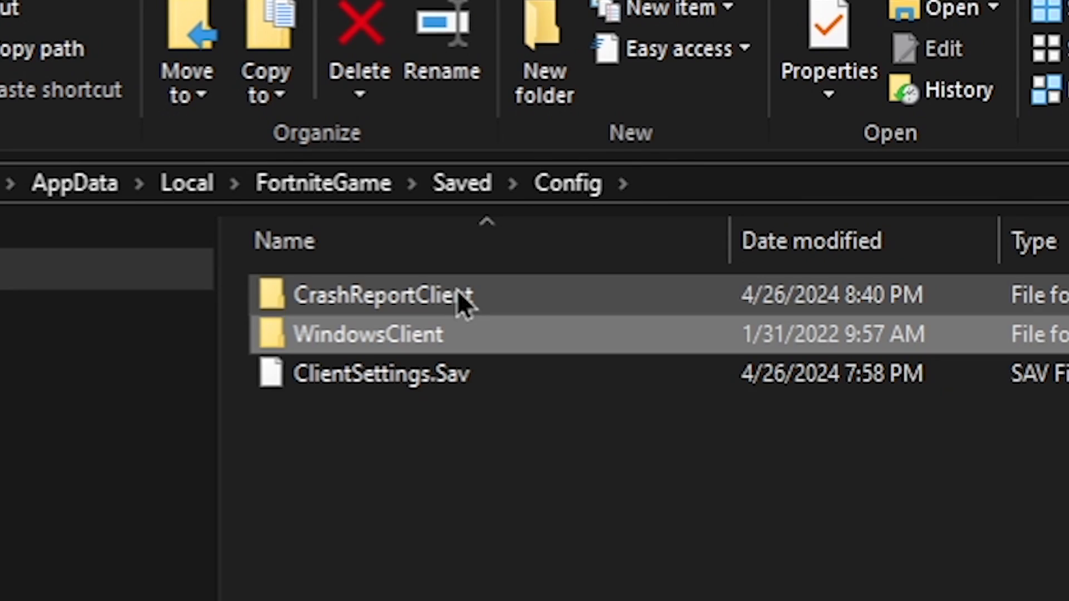
pyautogui.doubleClick(382, 295)
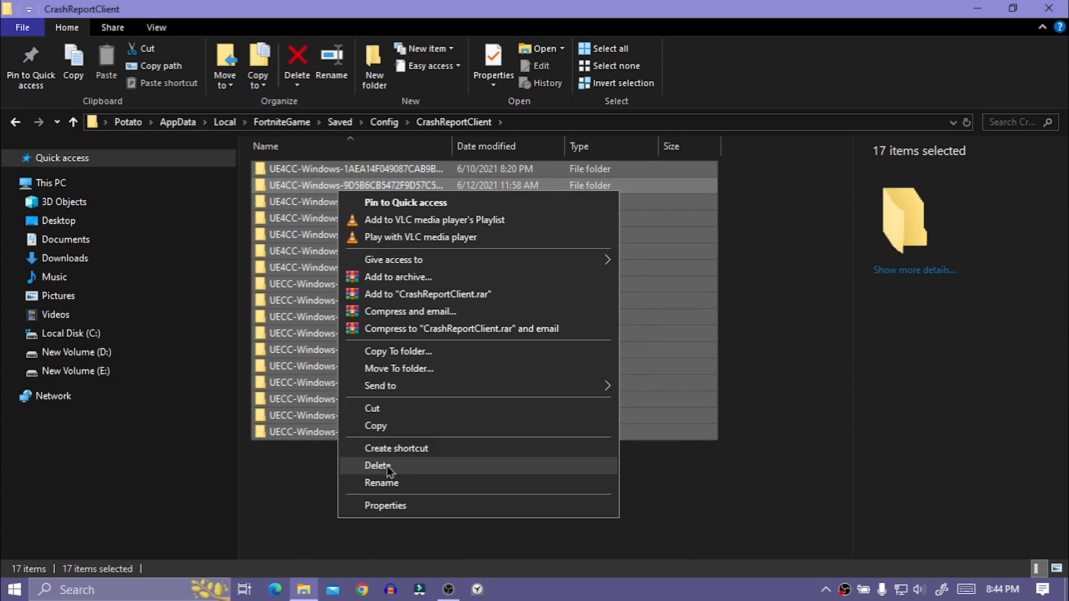
pyautogui.click(377, 469)
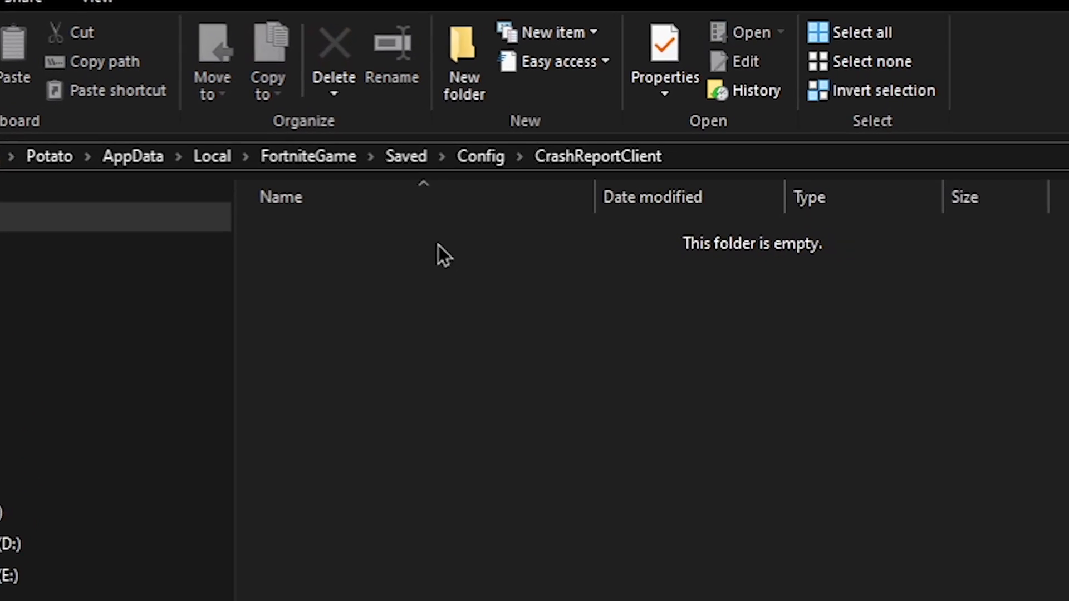
# - Go up to the Saved folder and open the Logs folder
pyautogui.click(406, 156)
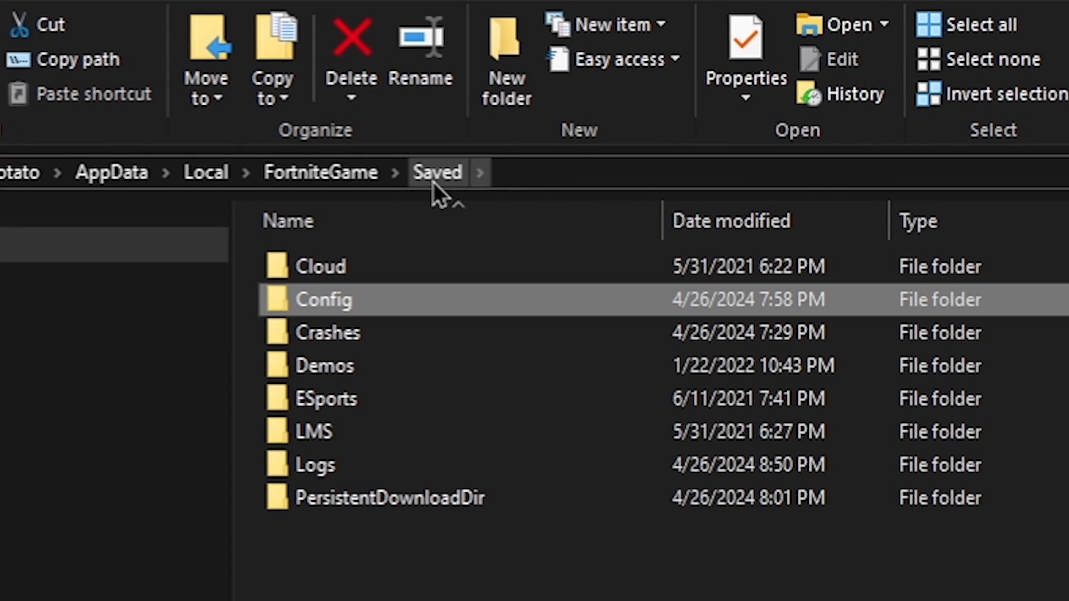
pyautogui.doubleClick(316, 465)
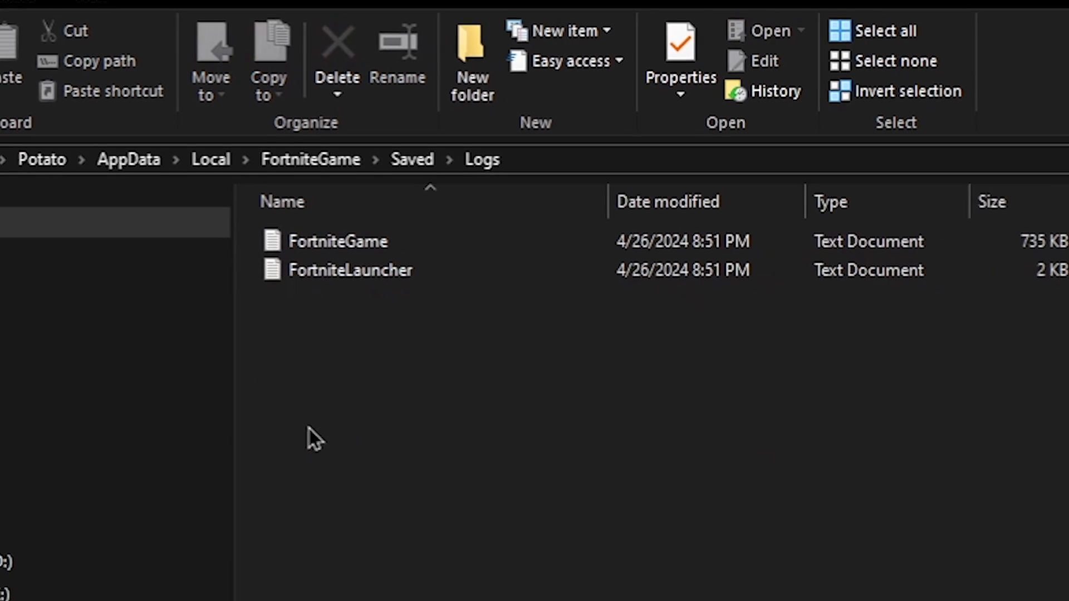